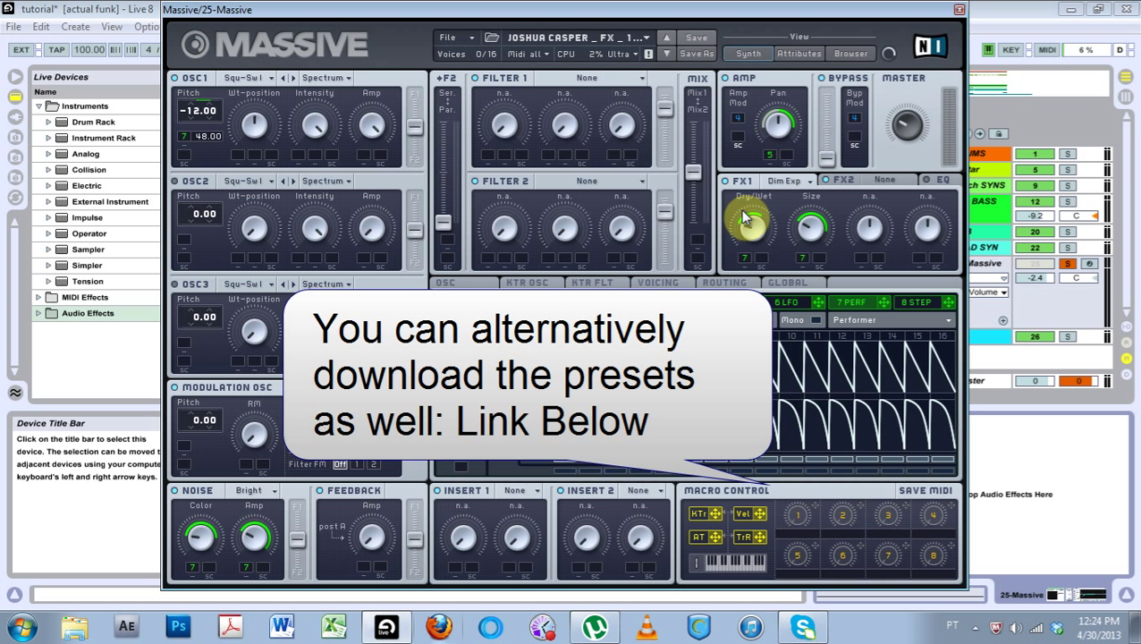
mouse_move(449, 136)
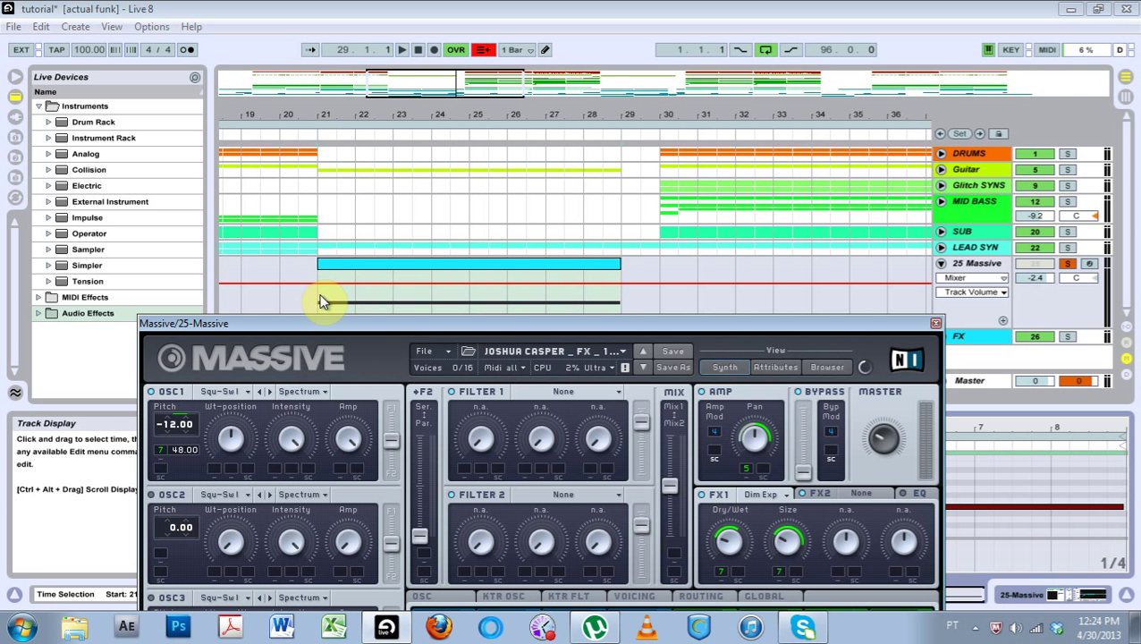
- Start playback from bar 21 at the riser clip to hear it with the mix, then stop
click(405, 50)
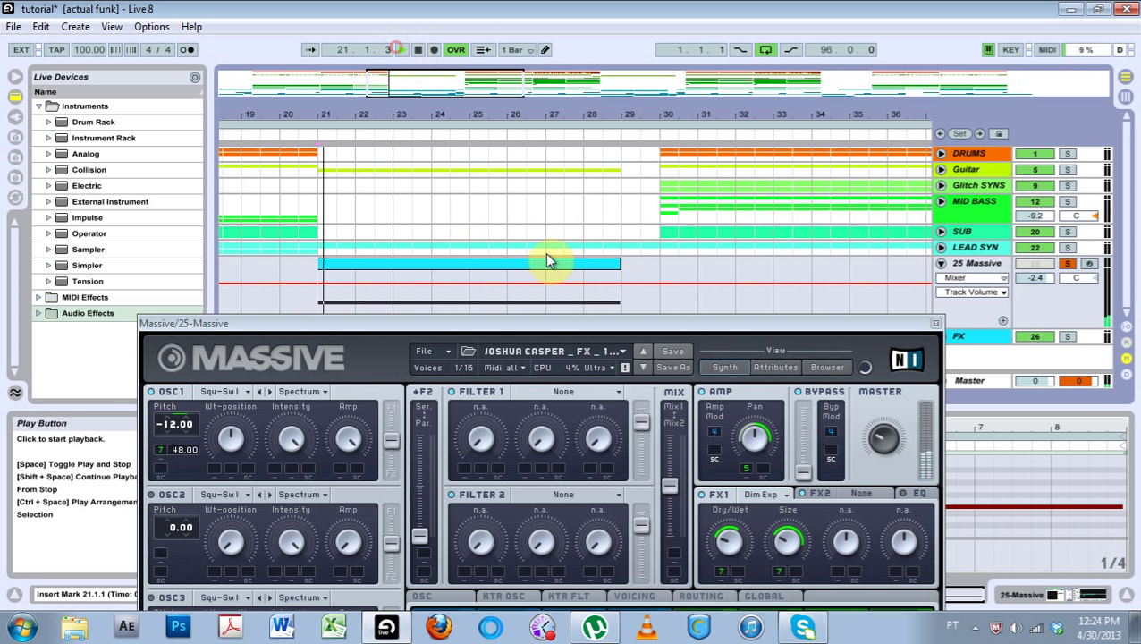
click(401, 50)
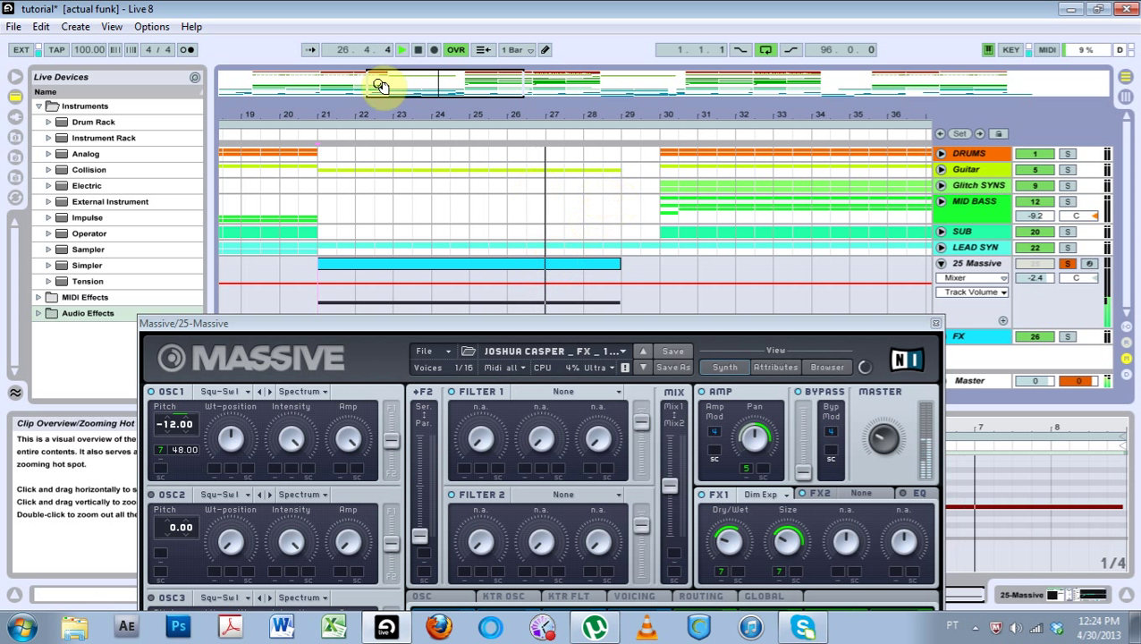
click(419, 50)
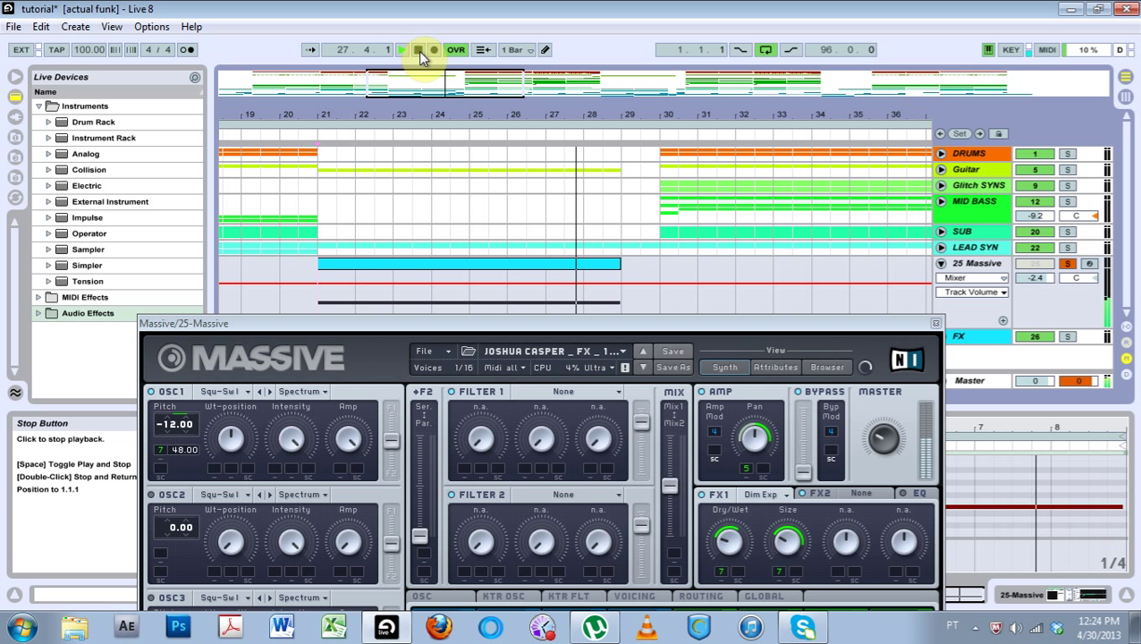
click(400, 50)
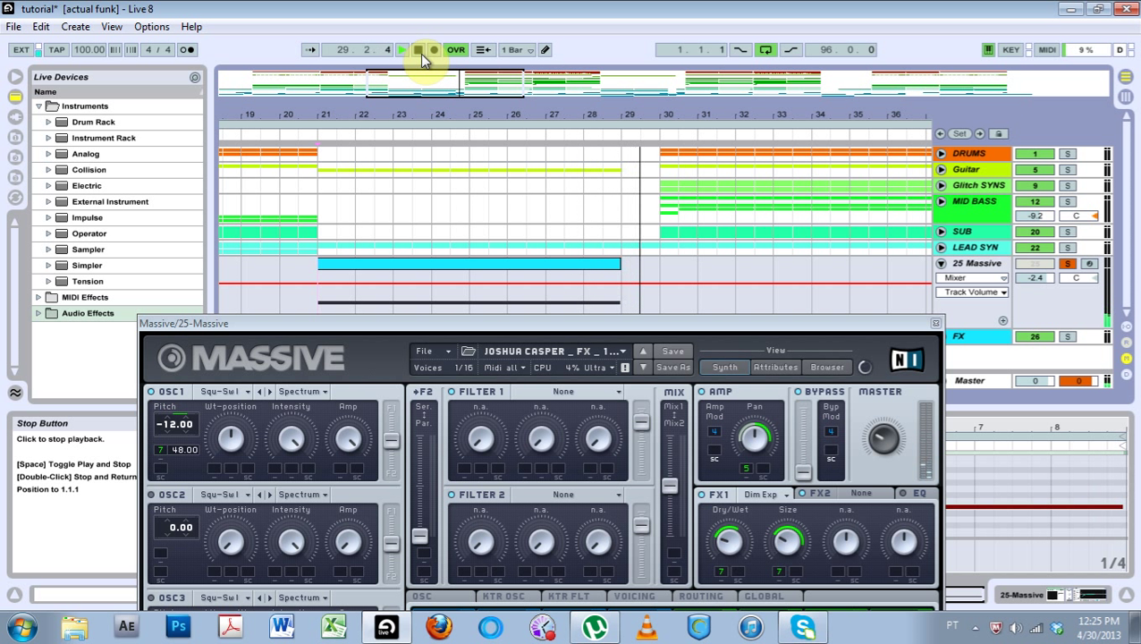
click(401, 51)
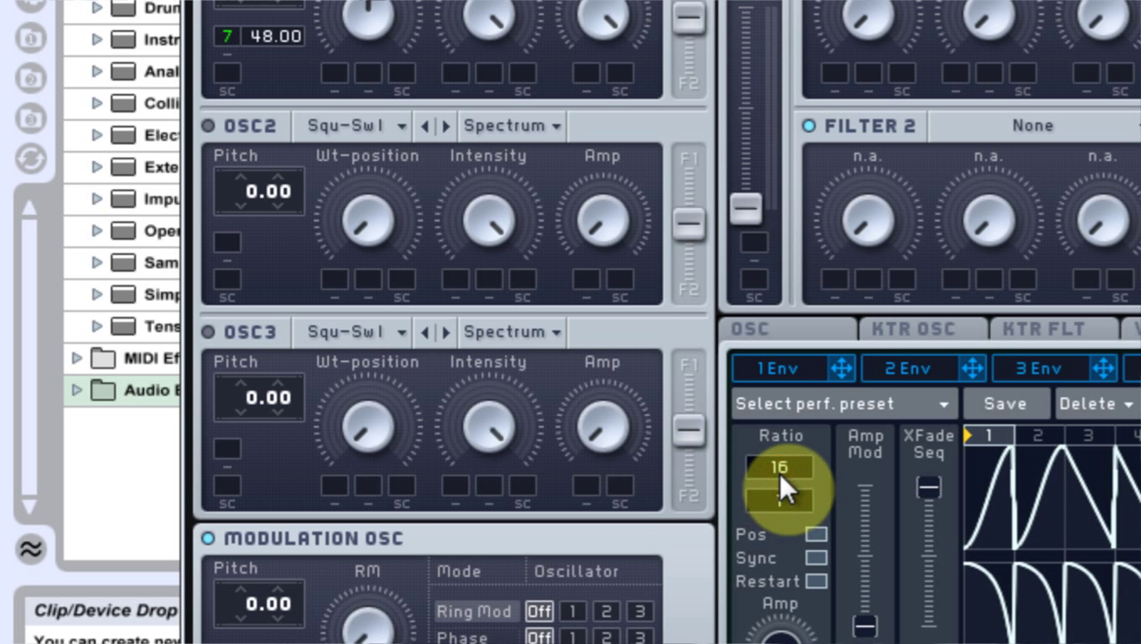
- Lower the Ratio of Massive's 8-step envelope from 16
drag(784, 469, 790, 498)
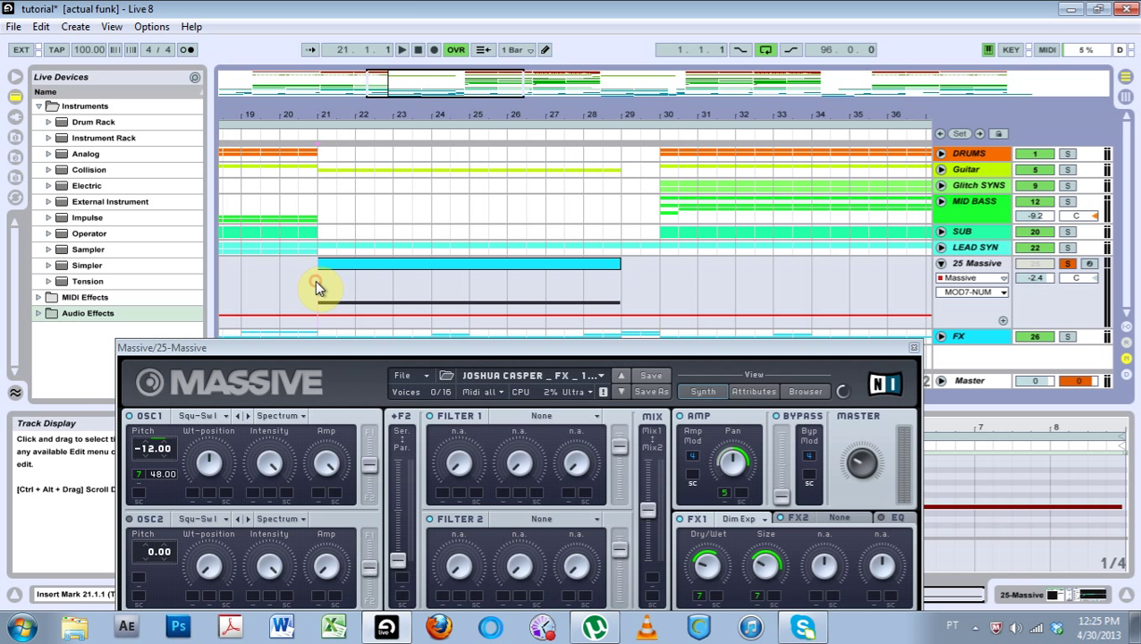
- Replay the riser from its clip start, then move the Massive window back up into view
click(400, 50)
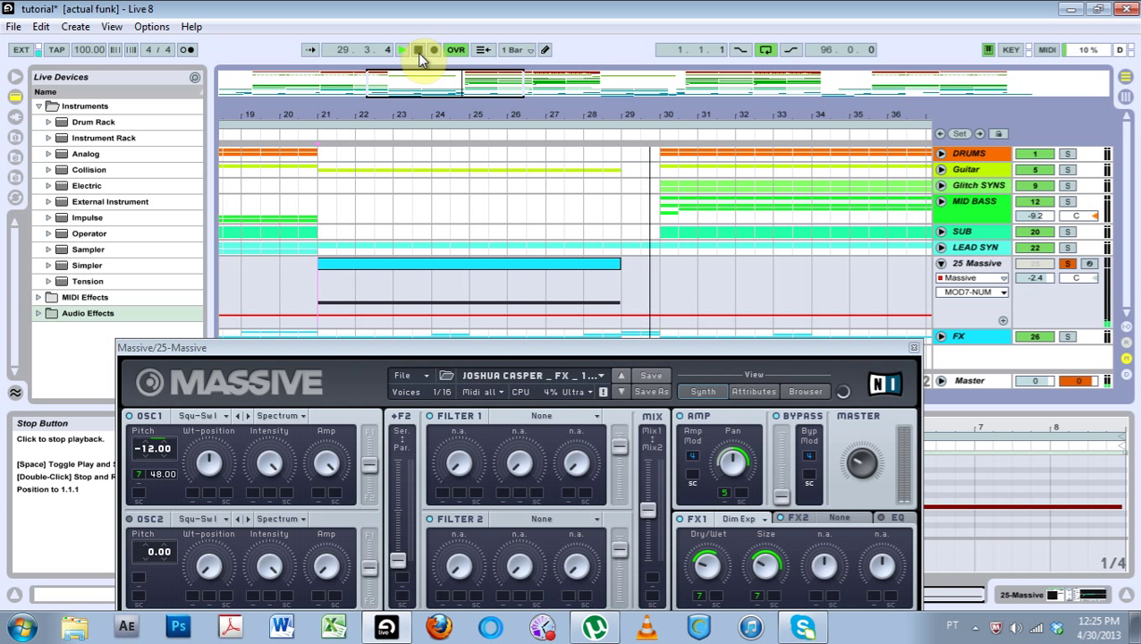
click(419, 50)
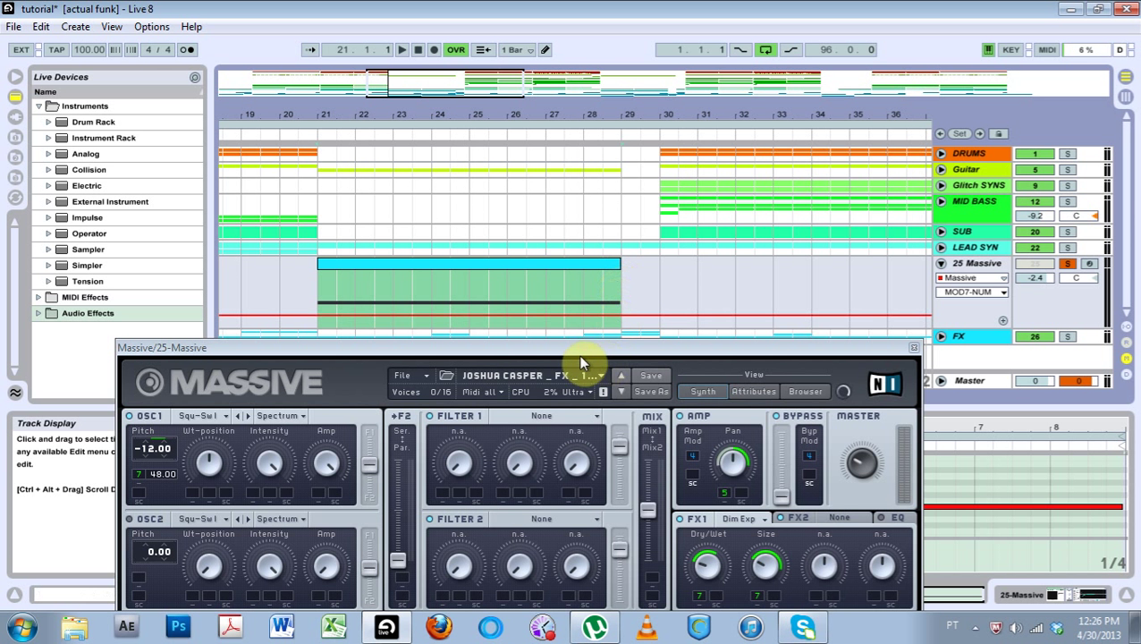
drag(582, 361, 426, 338)
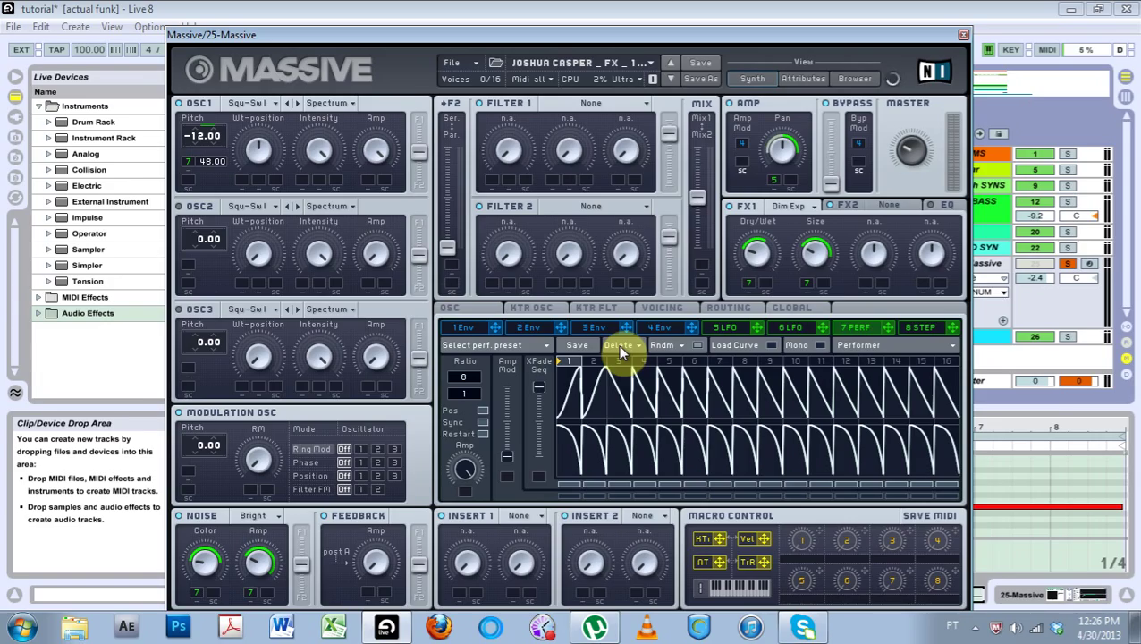
- Set OSC1's wavetable to FX/Chords > Cicada
click(247, 101)
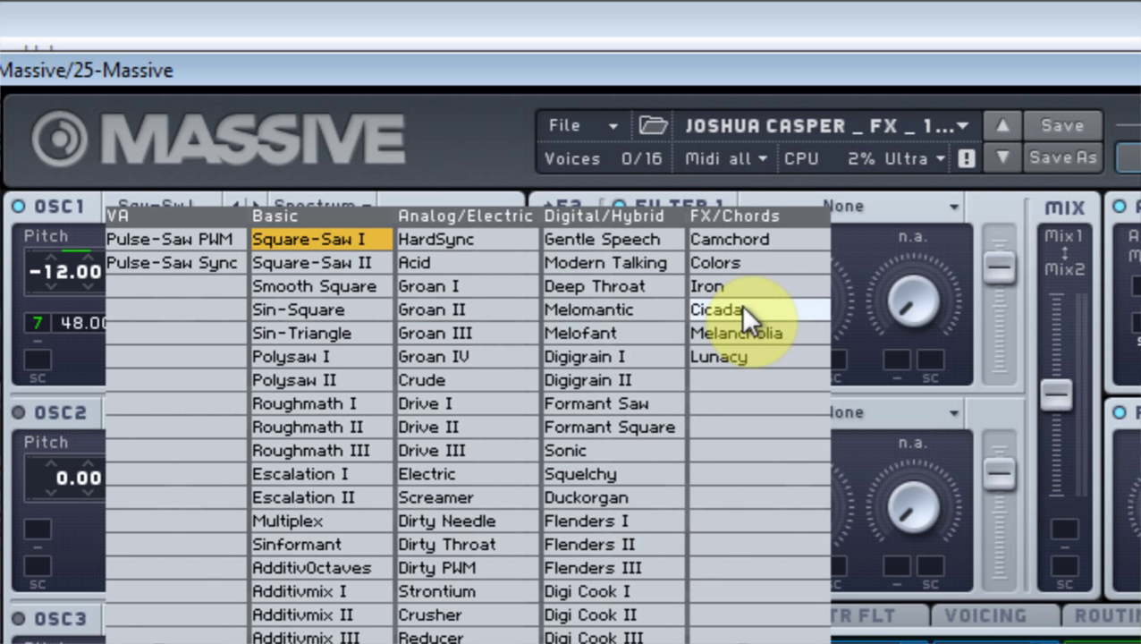
click(715, 307)
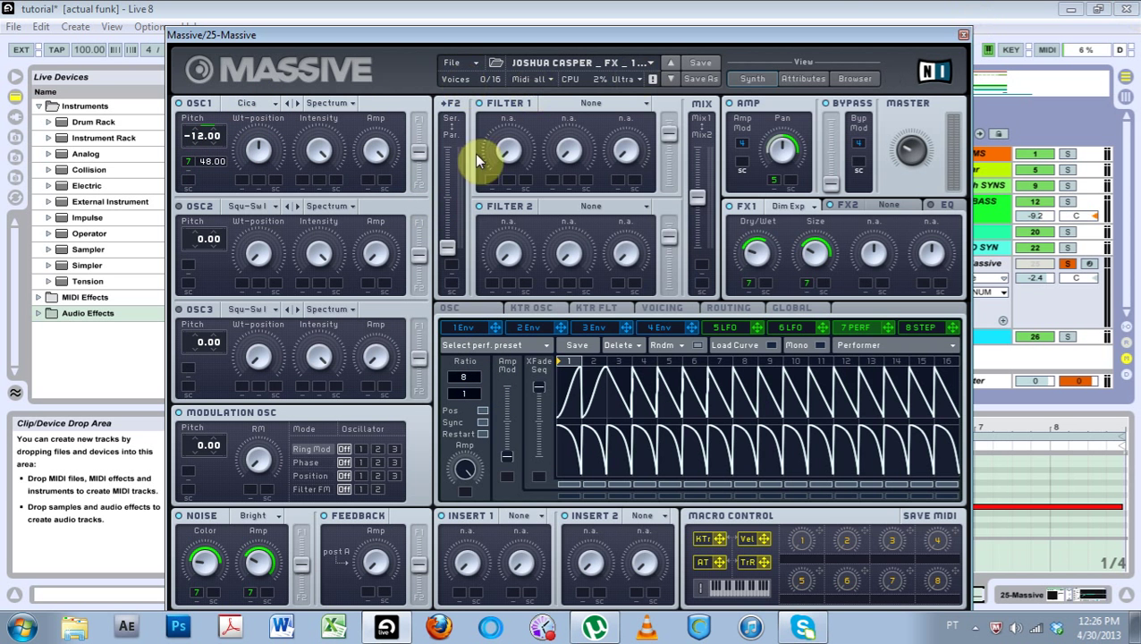
click(963, 34)
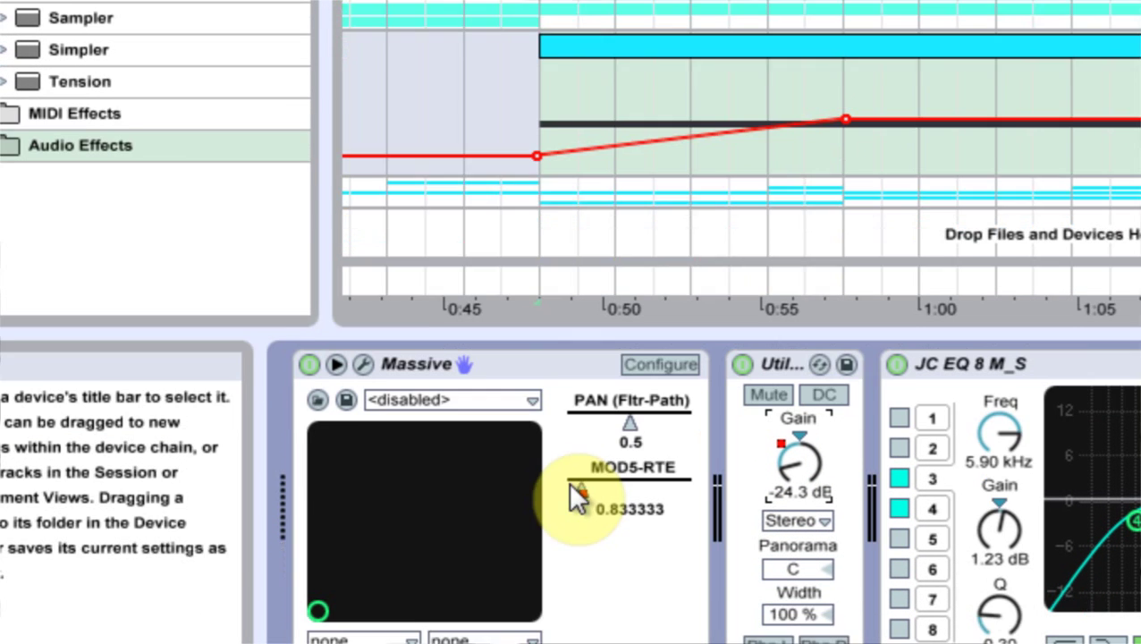
- Scroll to the MOD5-RTE rate automation lane on the 25 Massive track
scroll(down, 3)
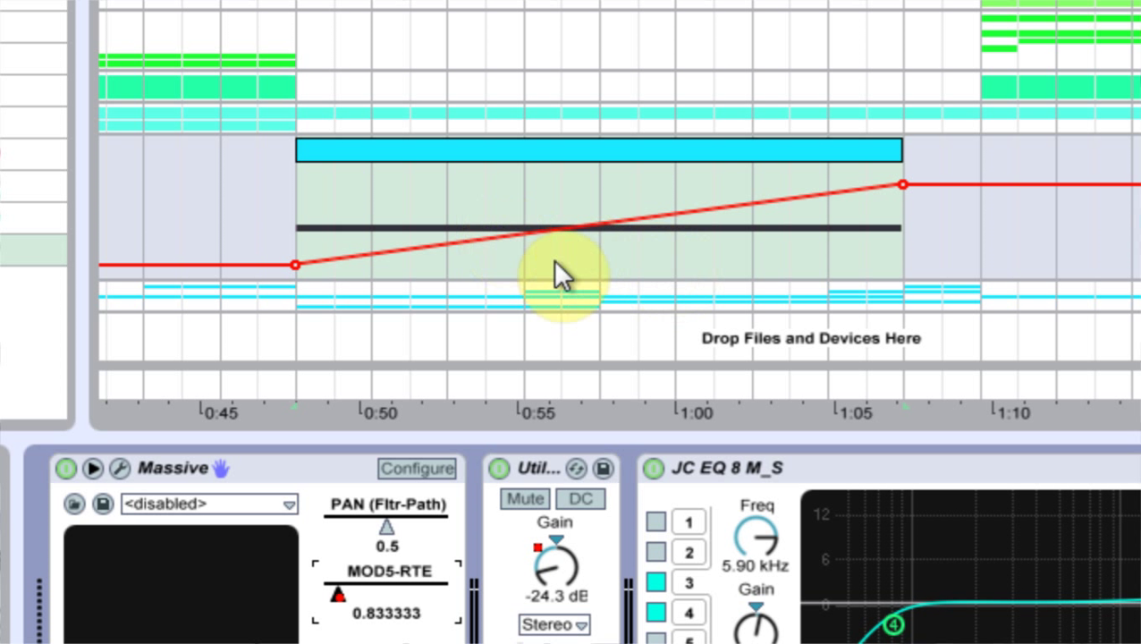
mouse_move(855, 286)
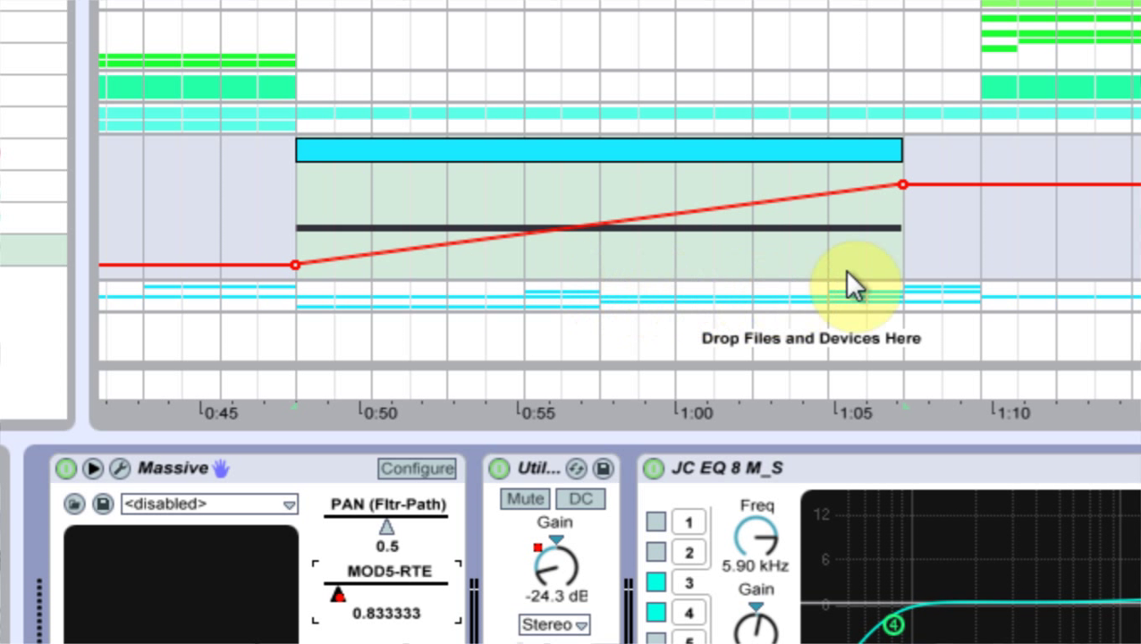
mouse_move(802, 276)
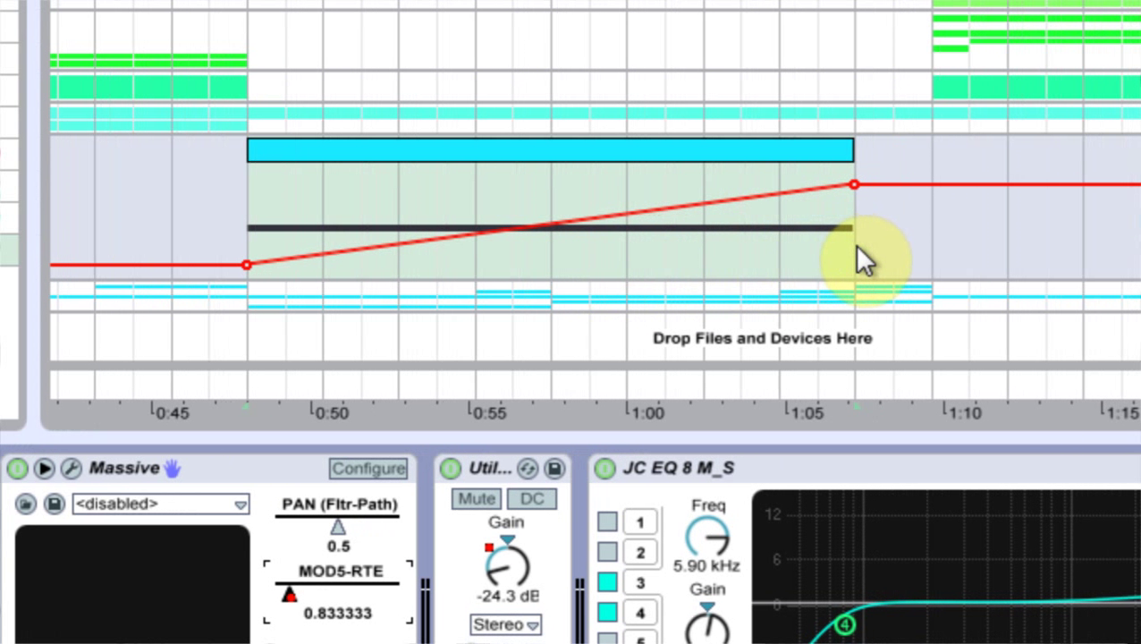
mouse_move(844, 222)
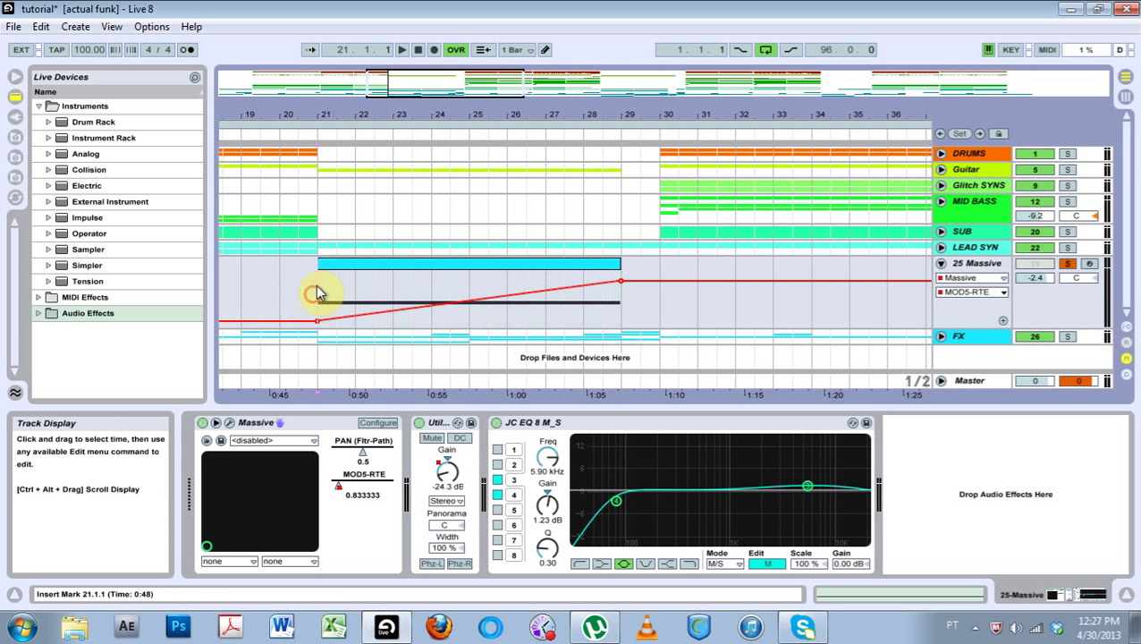
- Play the riser section from its start, restarting twice, so the rate automation climbs, then stop
click(401, 50)
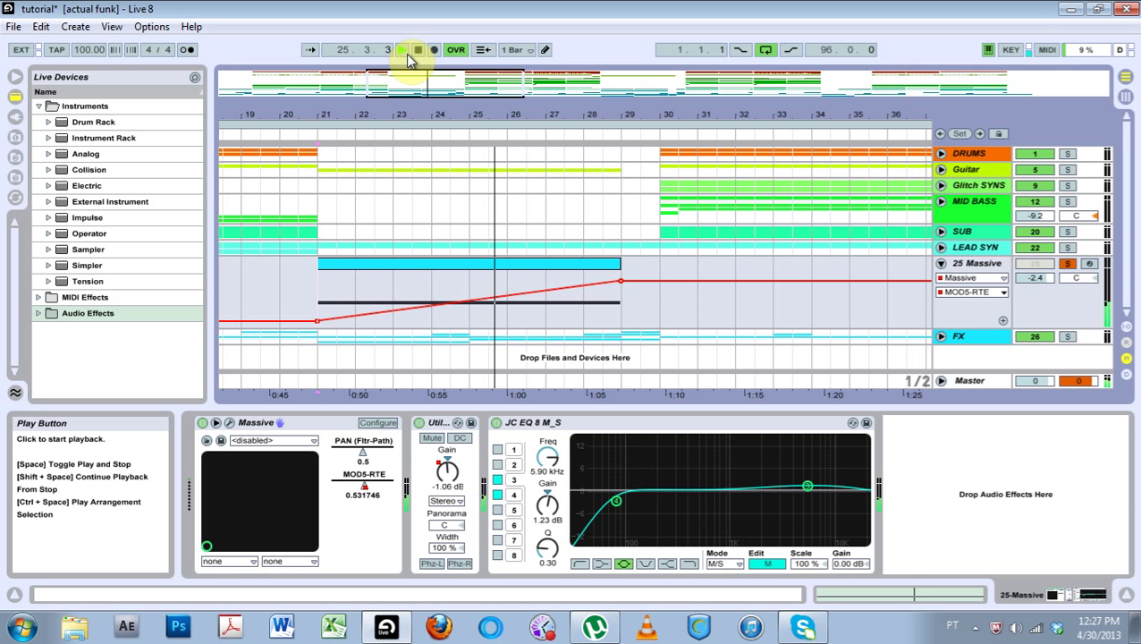
click(402, 50)
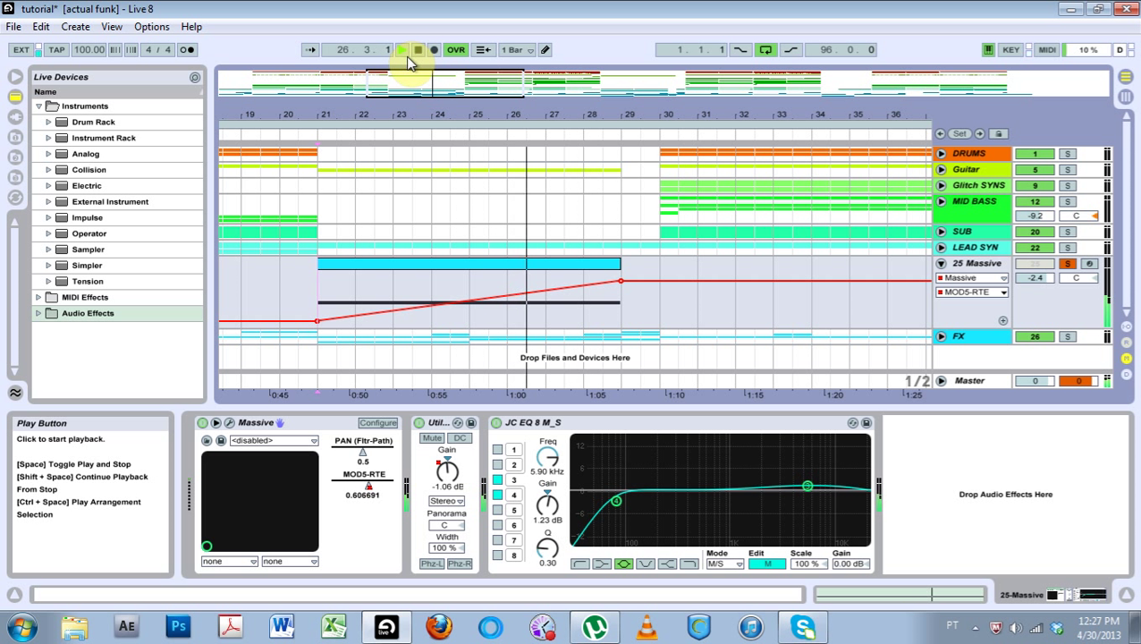
click(401, 50)
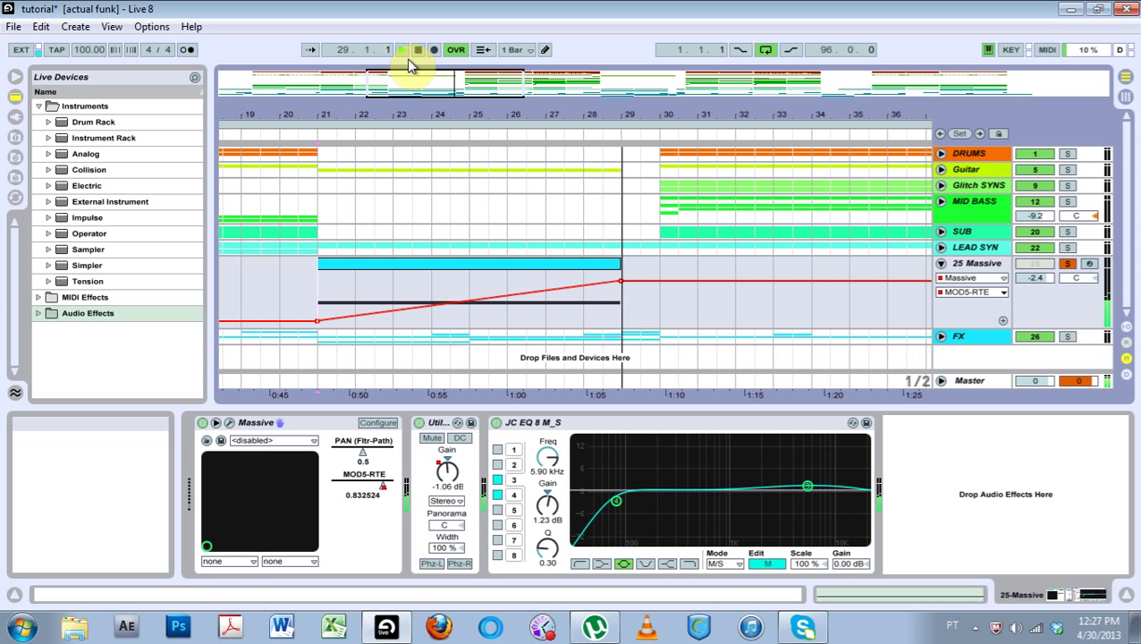
click(403, 50)
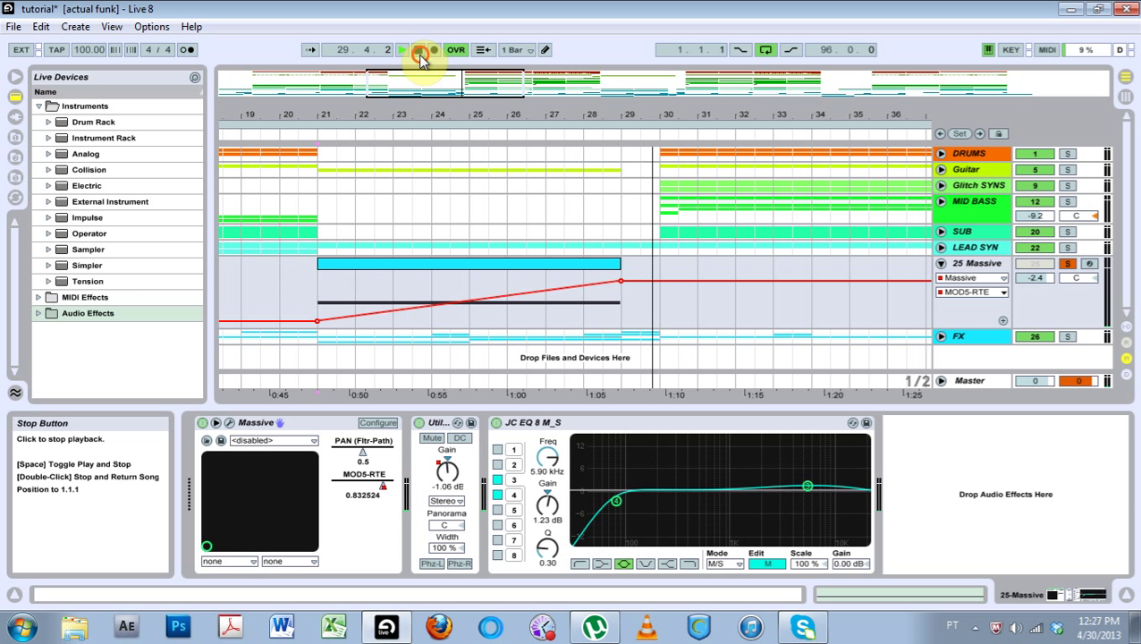
click(421, 50)
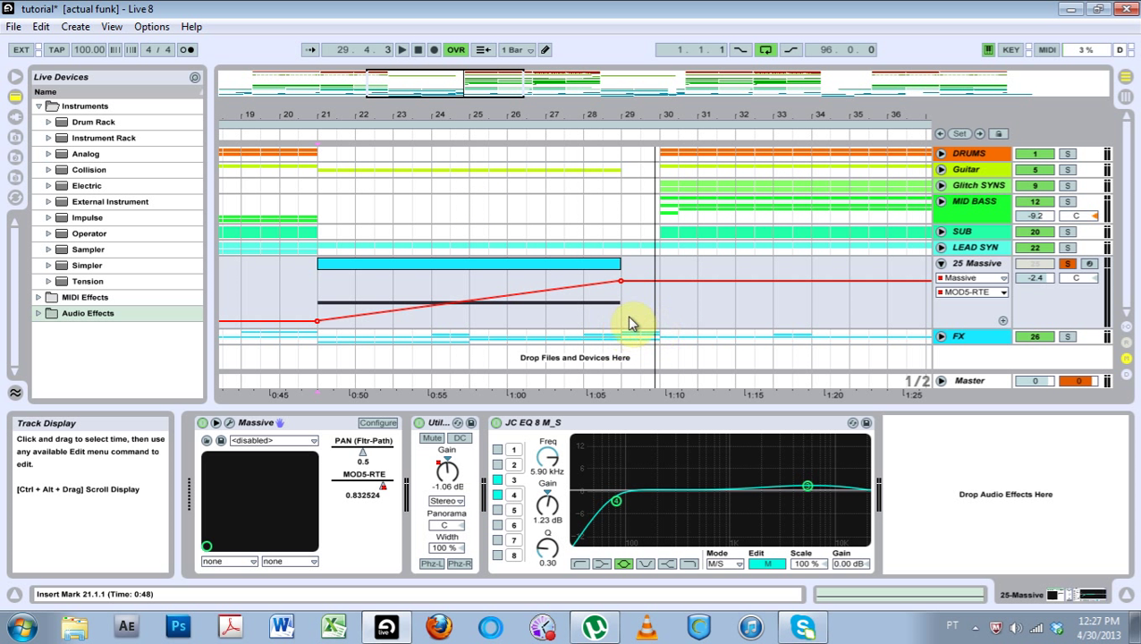
mouse_move(987, 269)
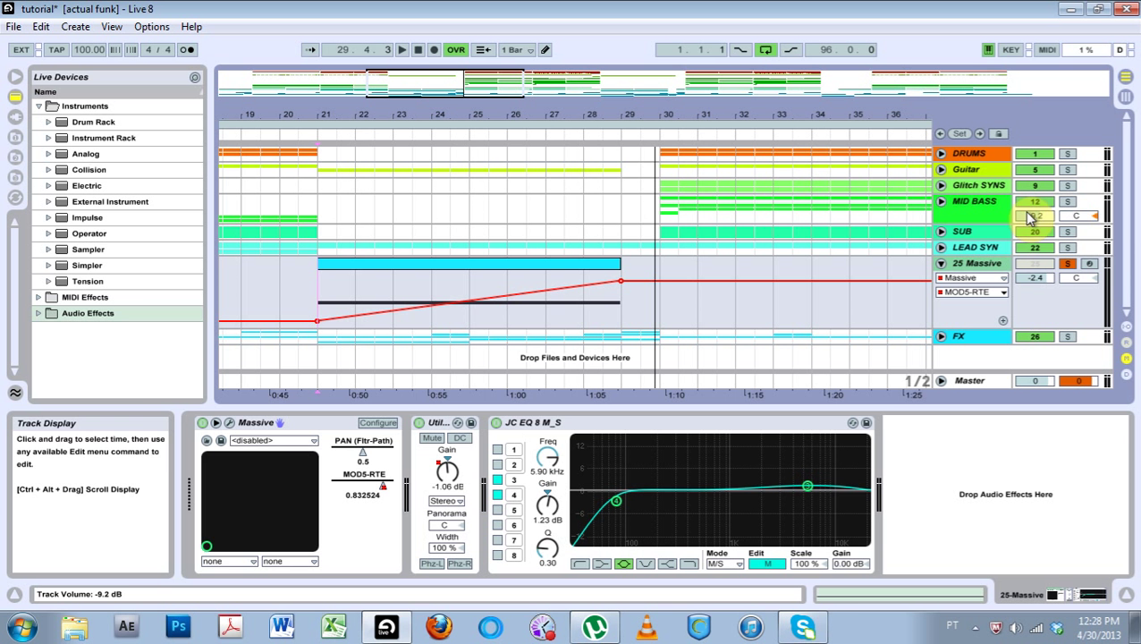
- Show the MID BASS track's device chain with its Limiter and play the riser section again
click(401, 50)
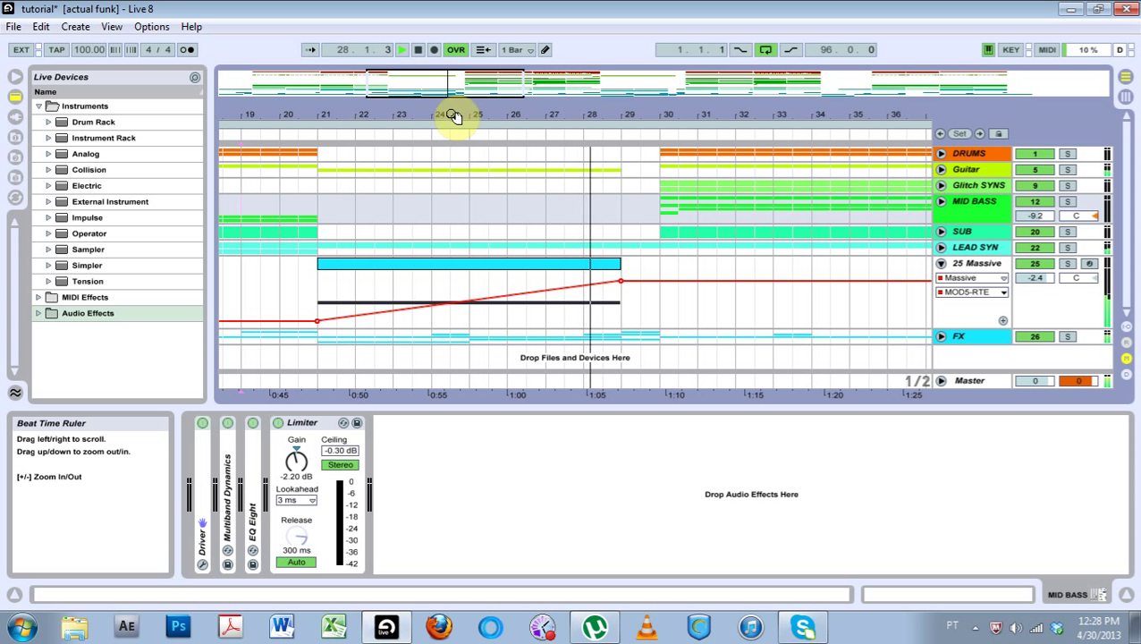
click(418, 50)
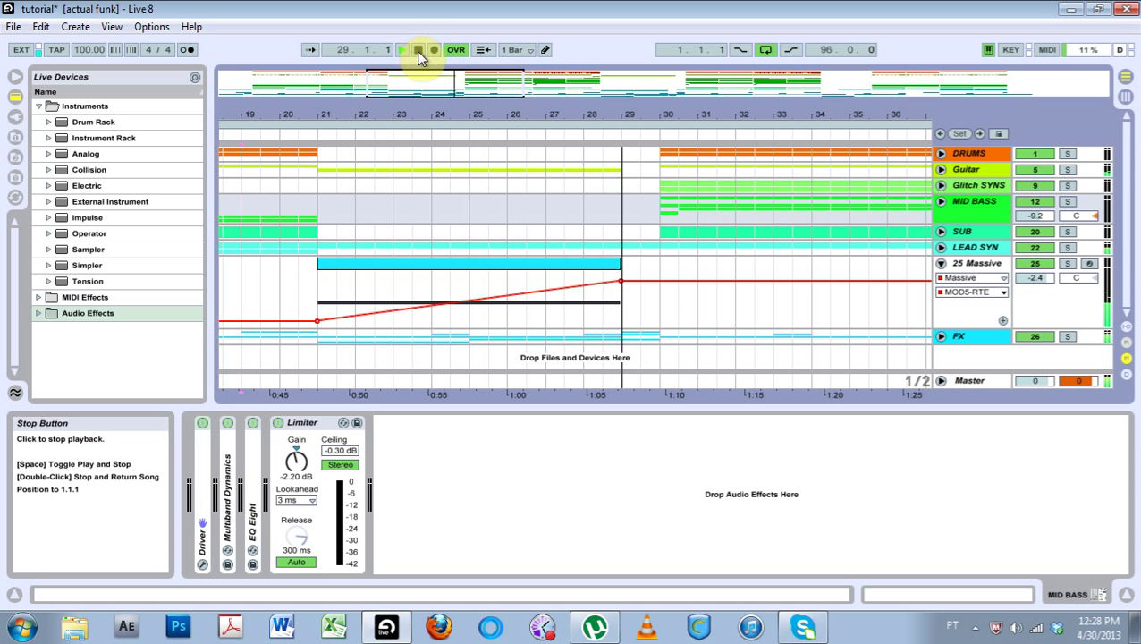